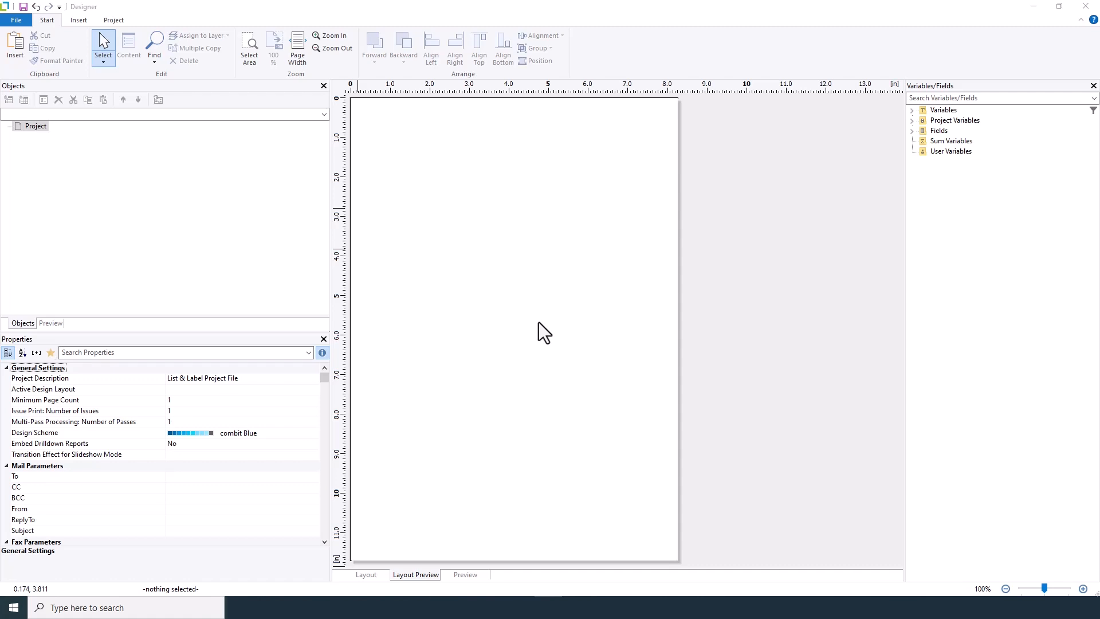
mouse_move(177, 132)
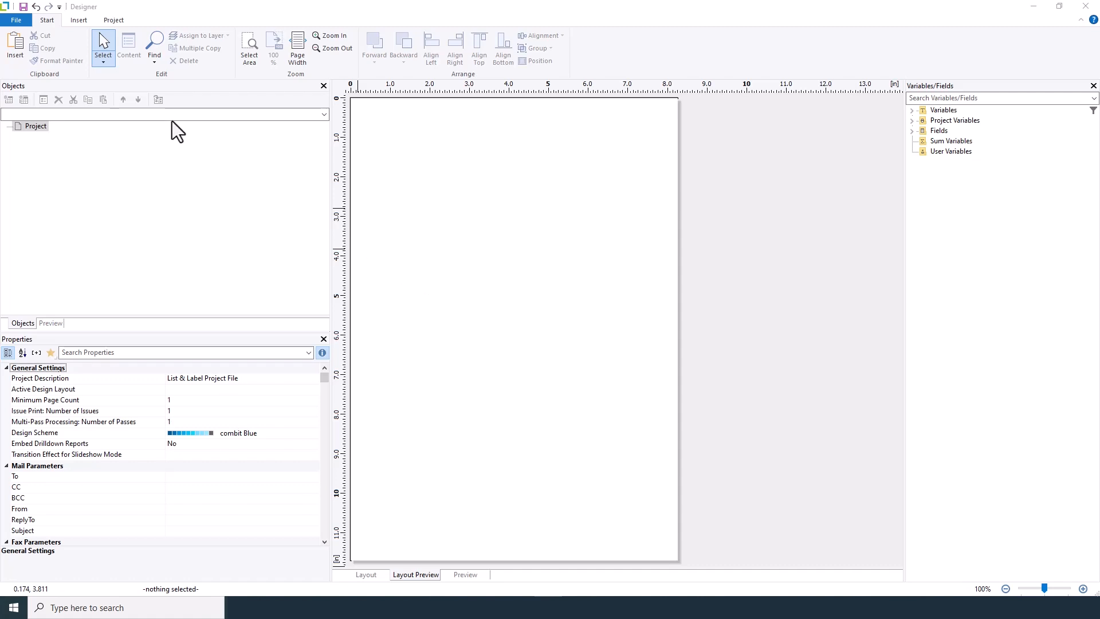
Insert a picture object in the upper right loaded from the file combit_logo.jpg
left_click(78, 19)
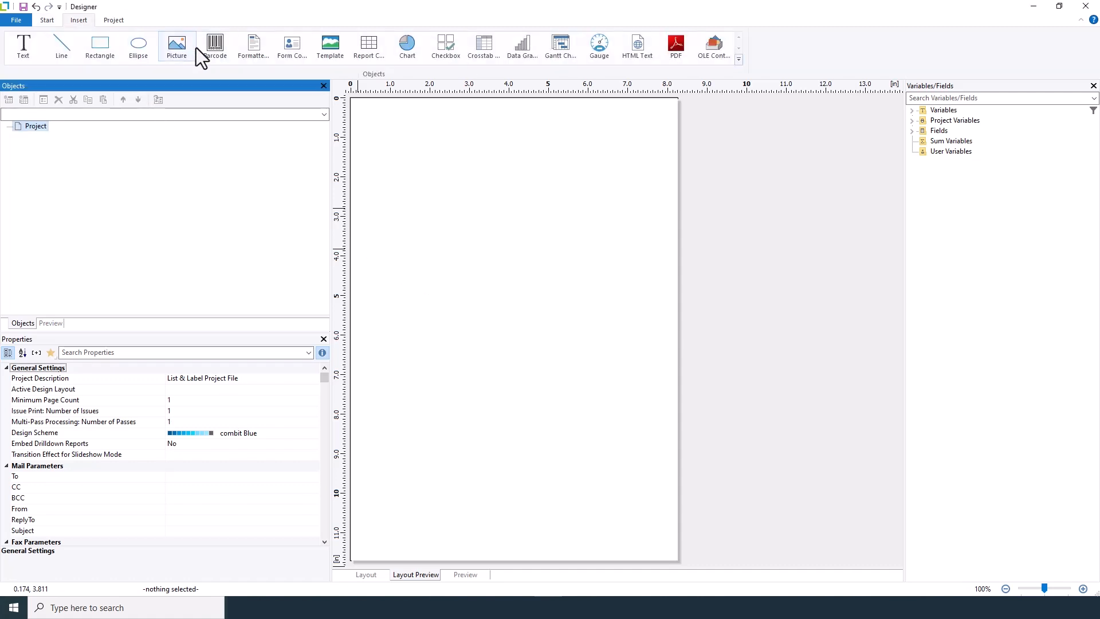
left_click(177, 46)
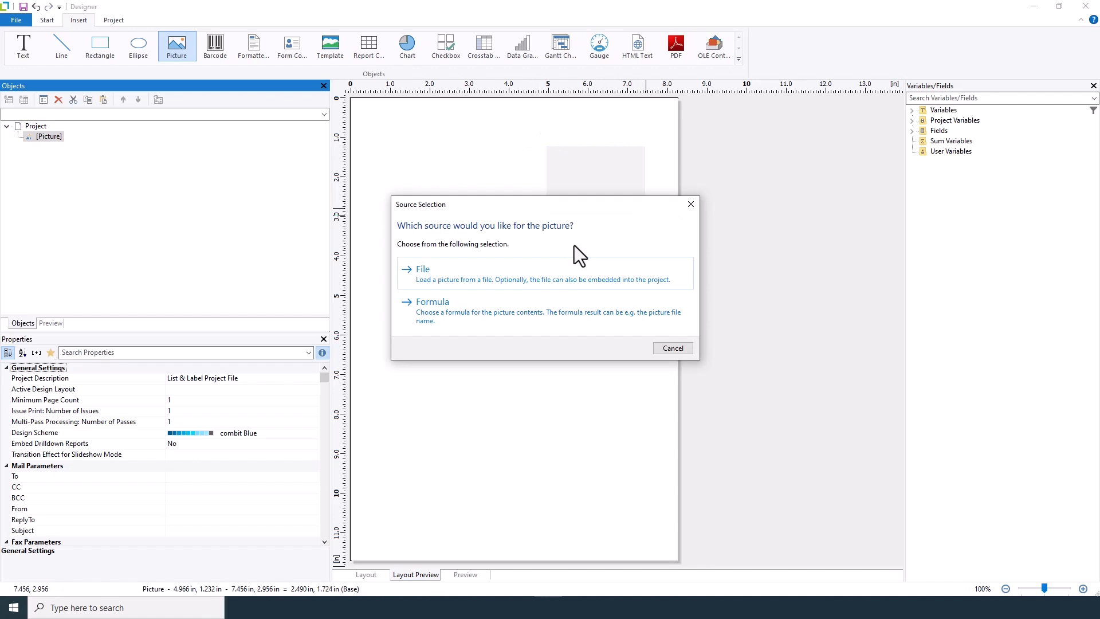
mouse_move(448, 323)
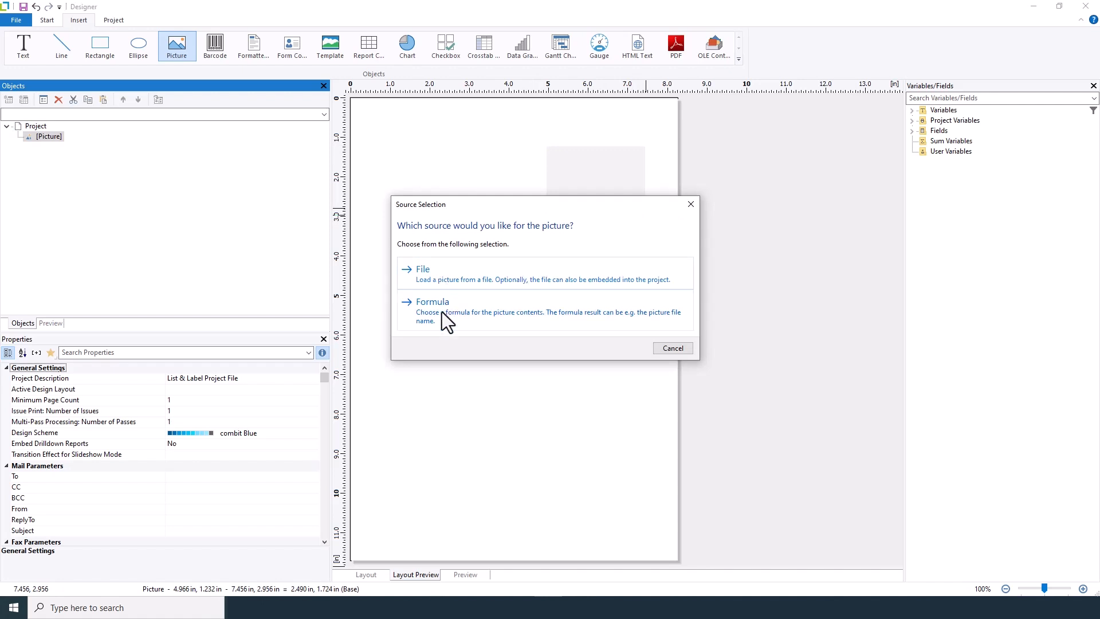
left_click(672, 348)
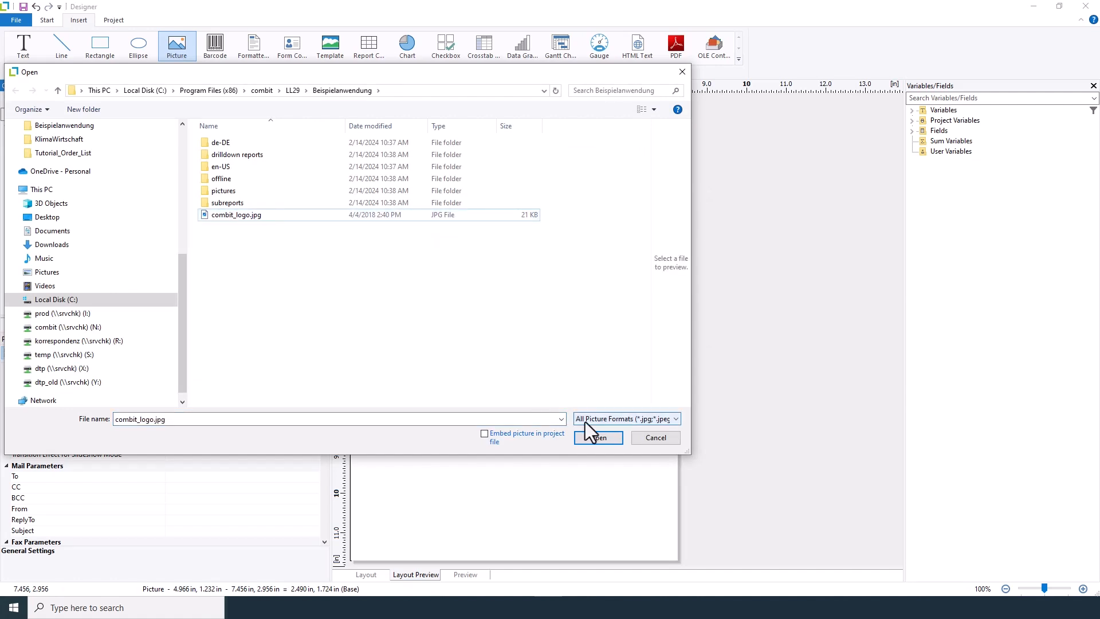
left_click(597, 437)
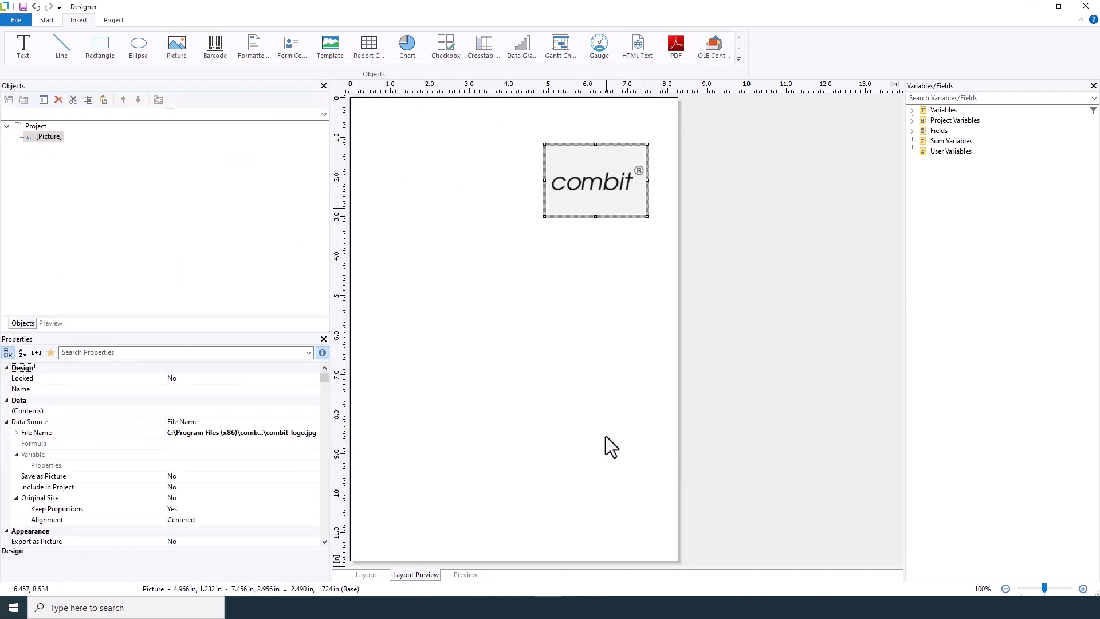
mouse_move(489, 386)
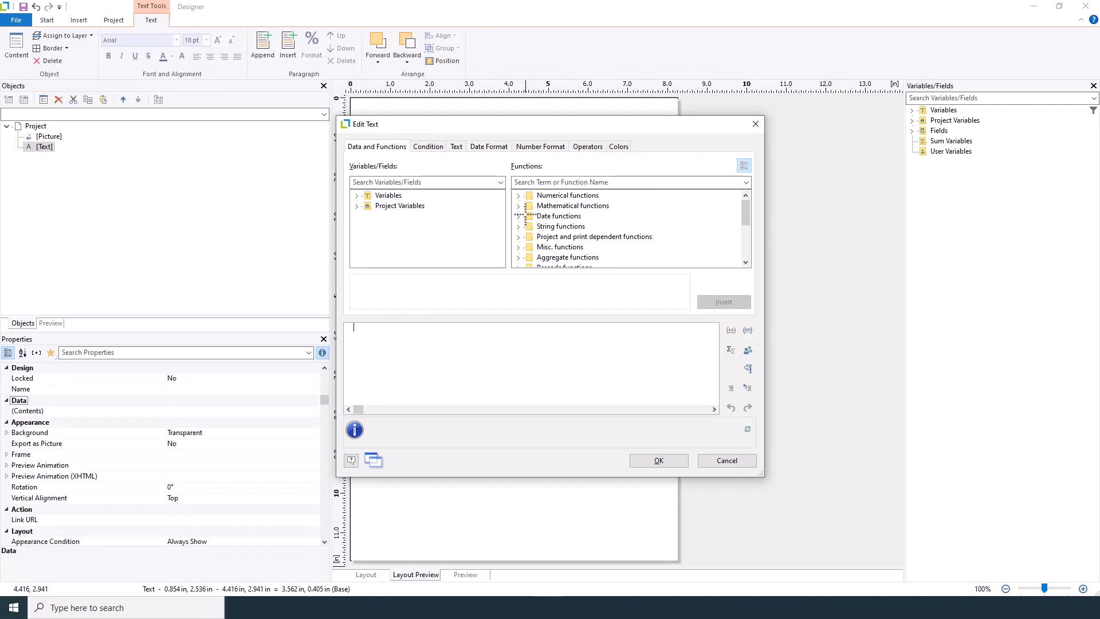
Fill the new text object with the wording 'Order List'
left_click(456, 146)
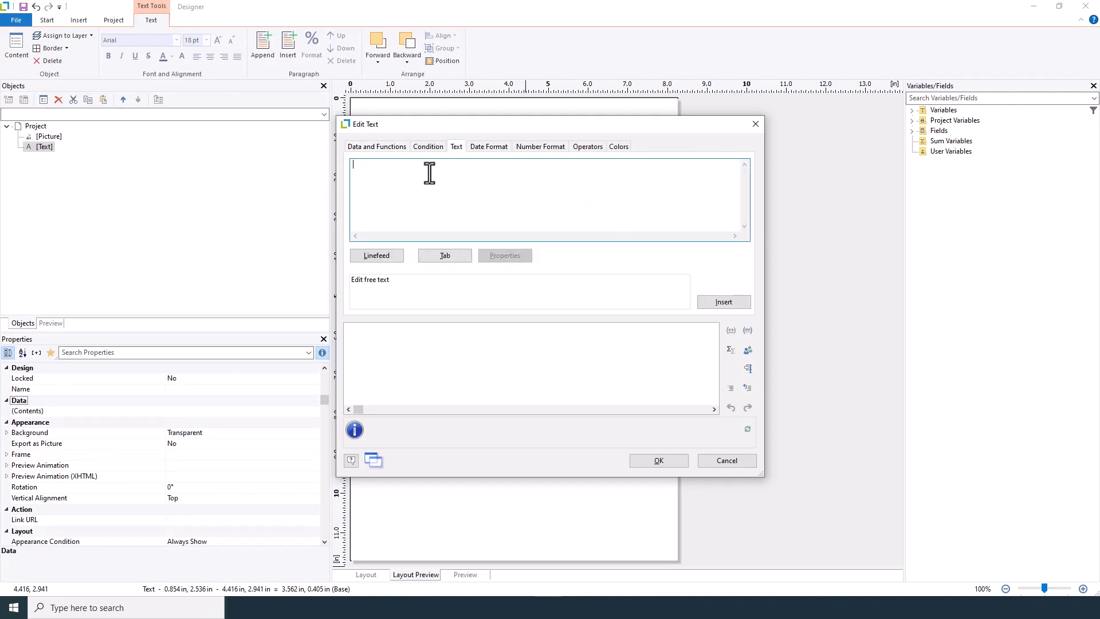
type("Order L")
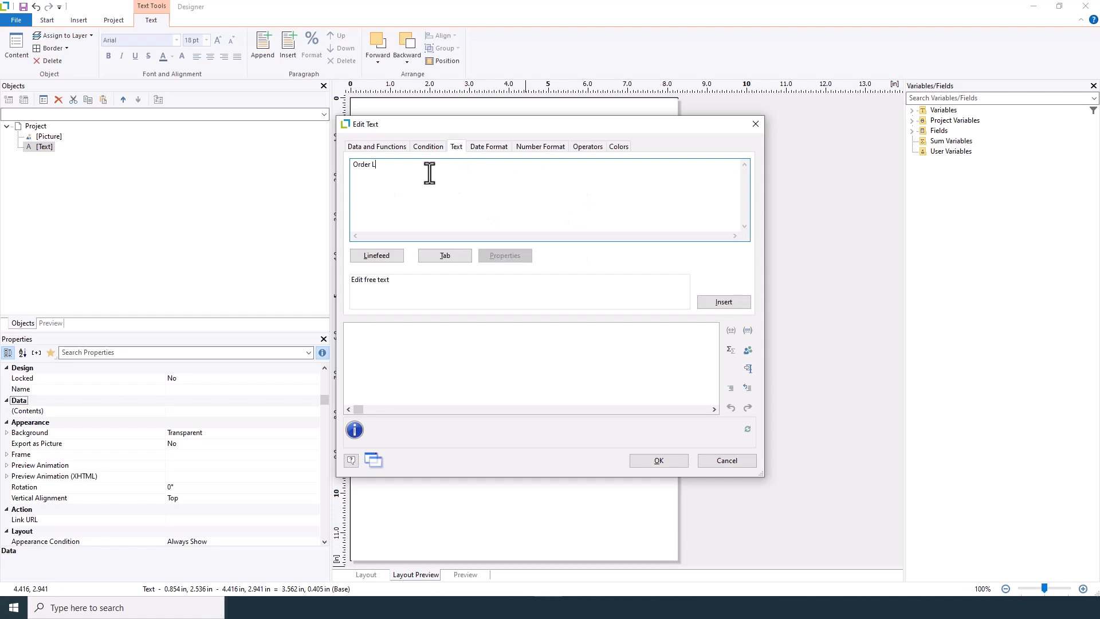
type("ist")
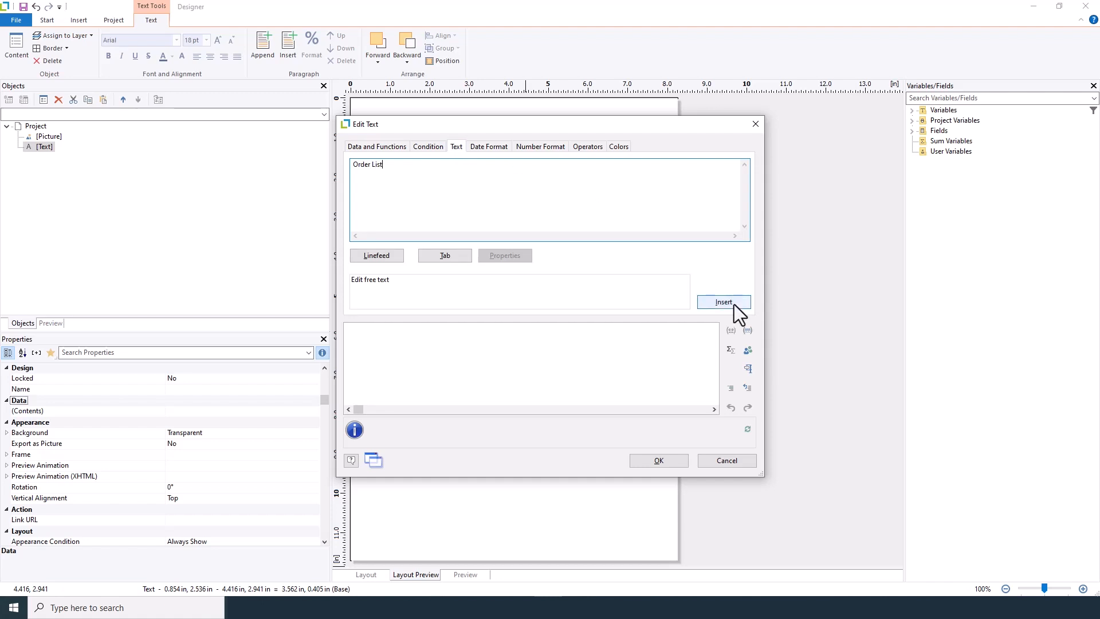
left_click(657, 461)
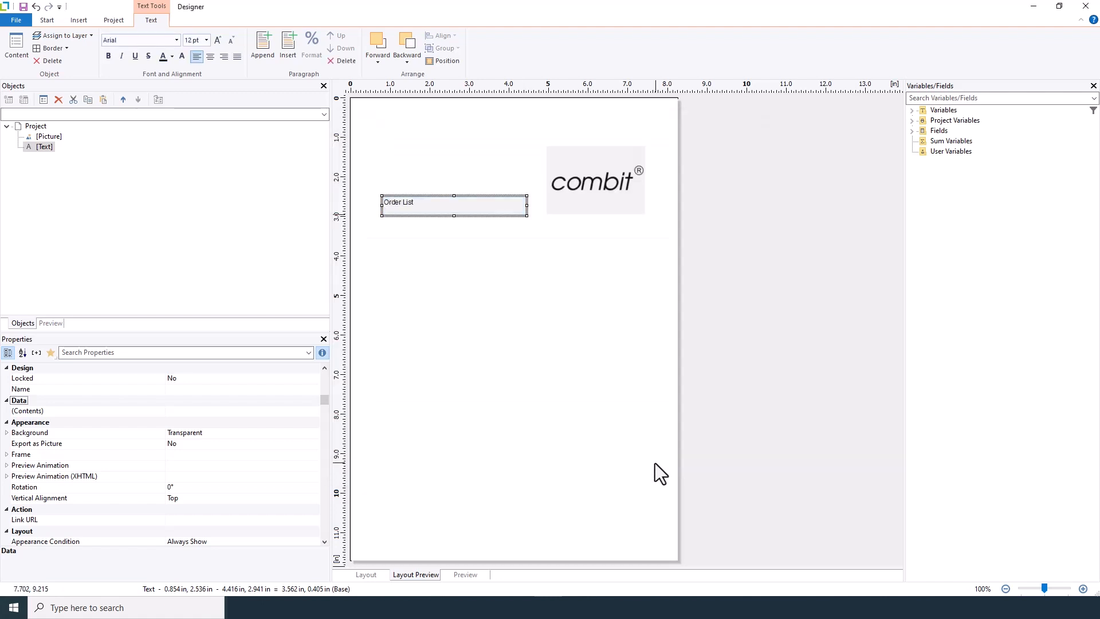
mouse_move(477, 218)
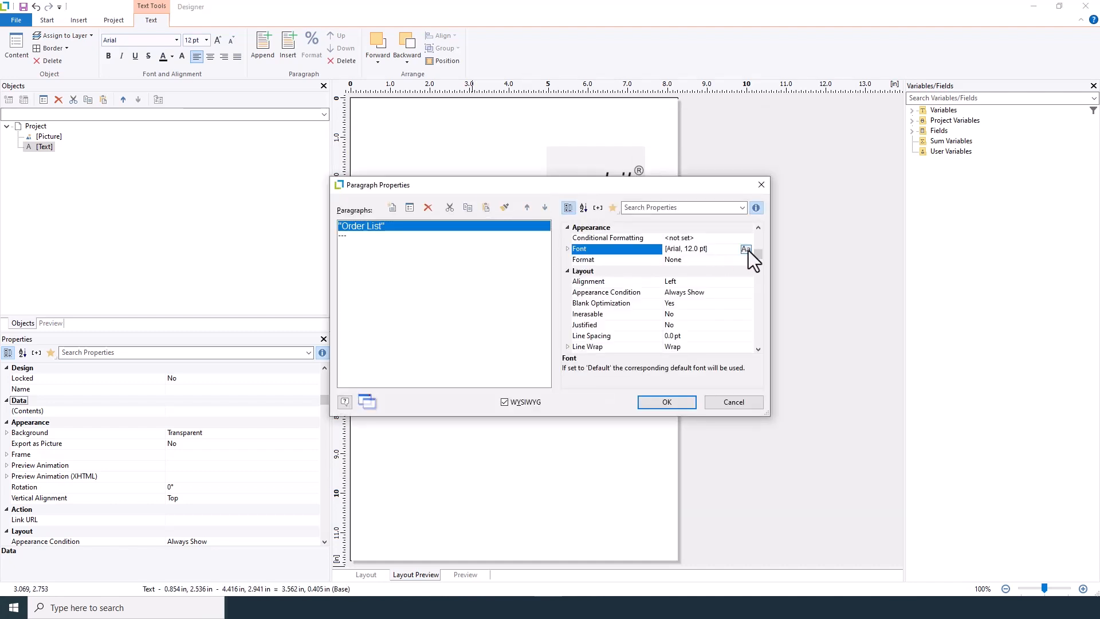
Enlarge the 'Order List' title font to Arial 18 pt
left_click(746, 249)
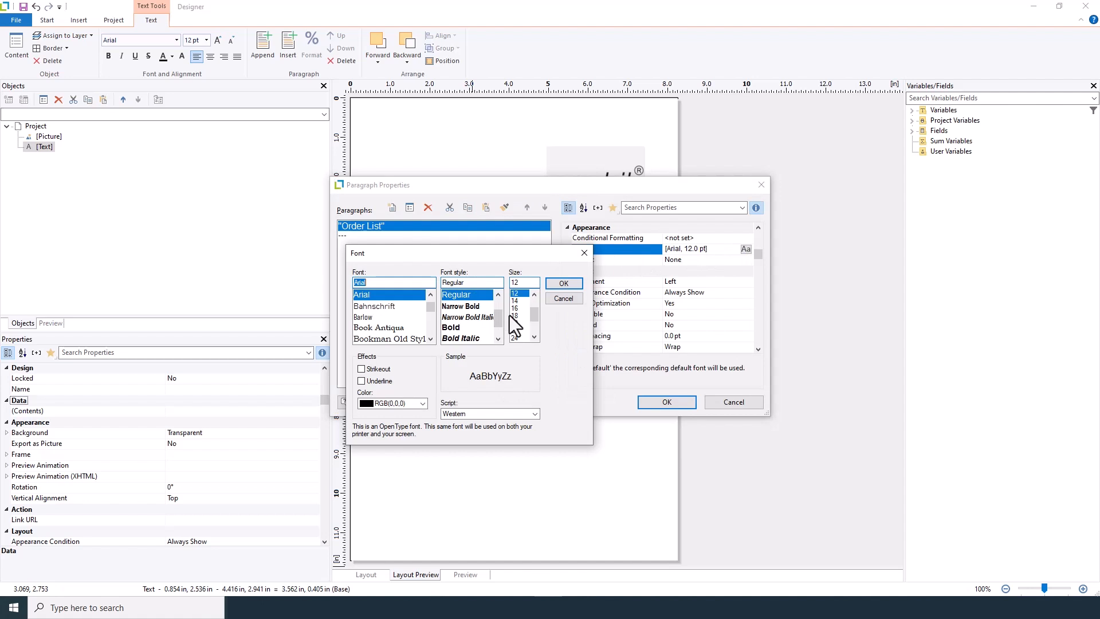
left_click(562, 283)
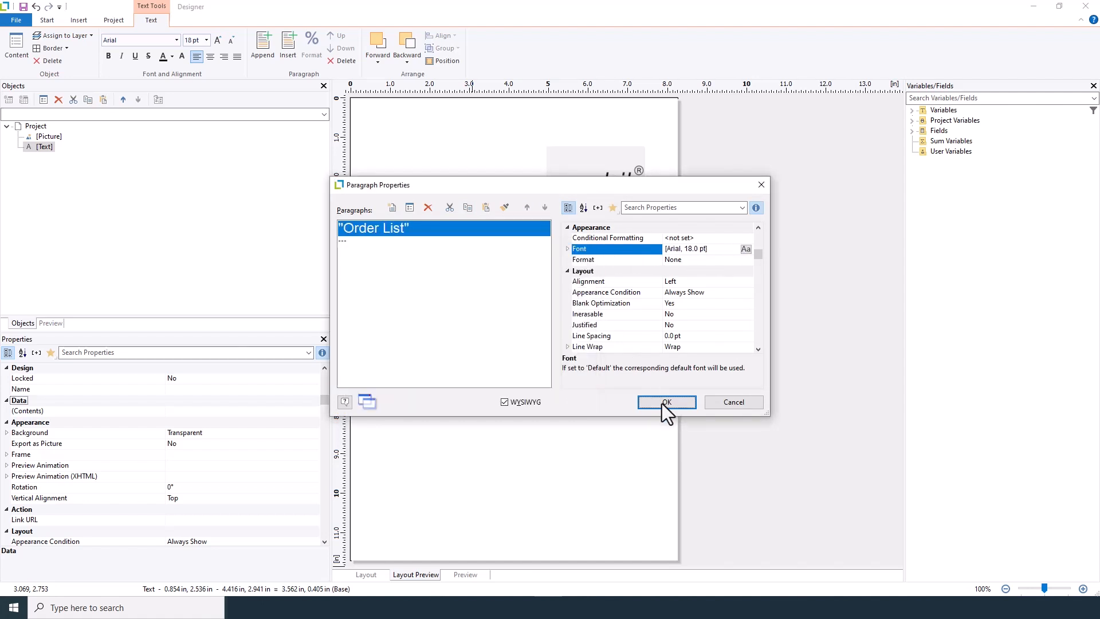
left_click(666, 402)
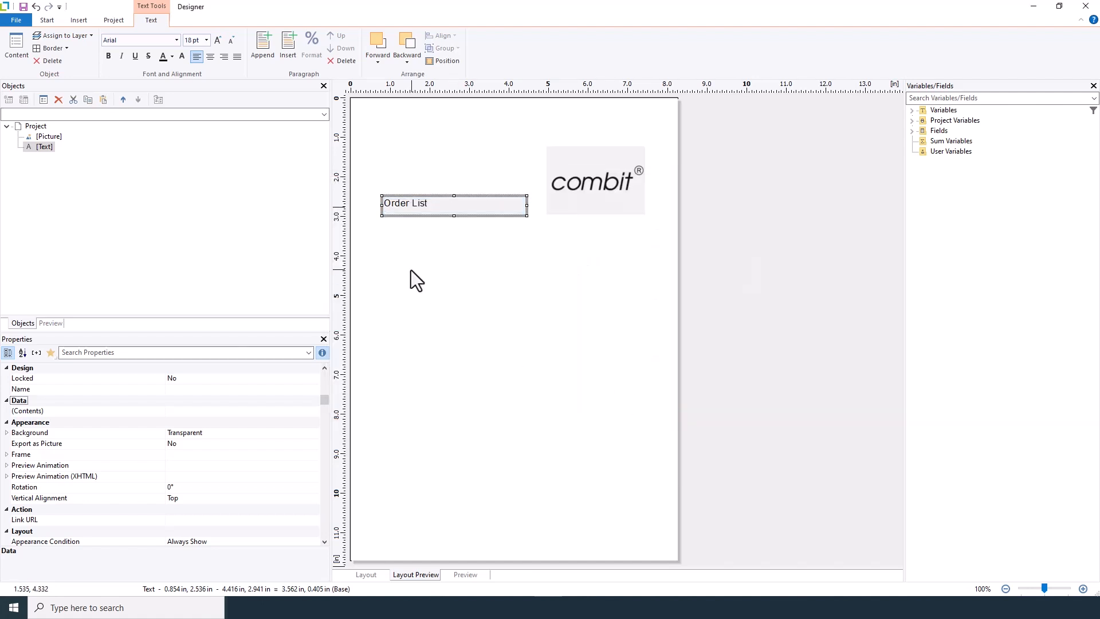
mouse_move(270, 181)
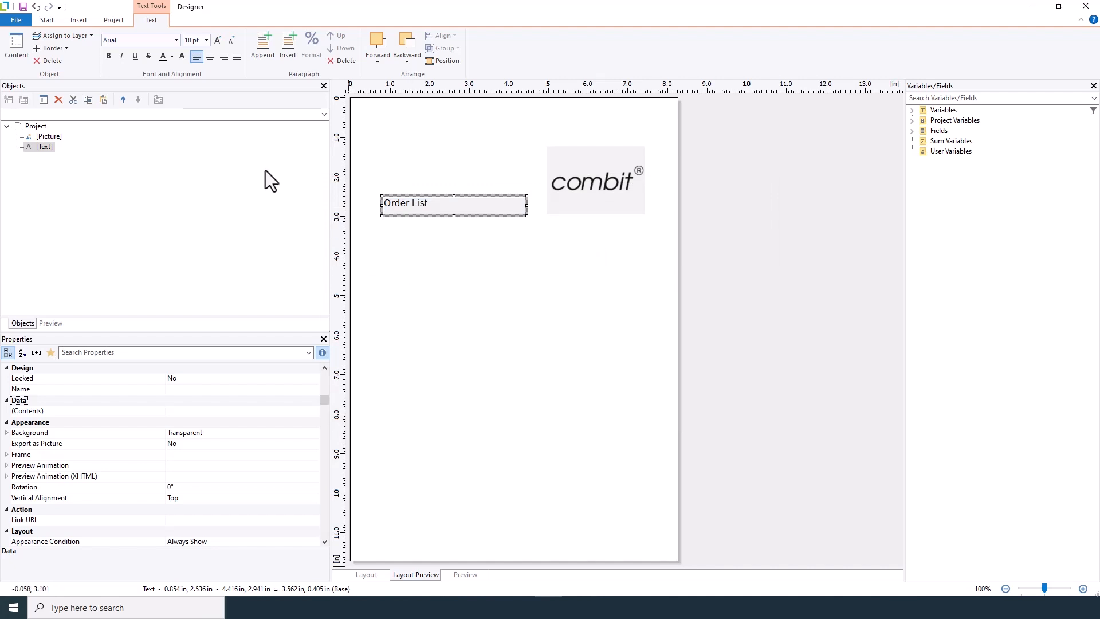
Insert a report container on the page holding a table on the Orders data source
left_click(78, 19)
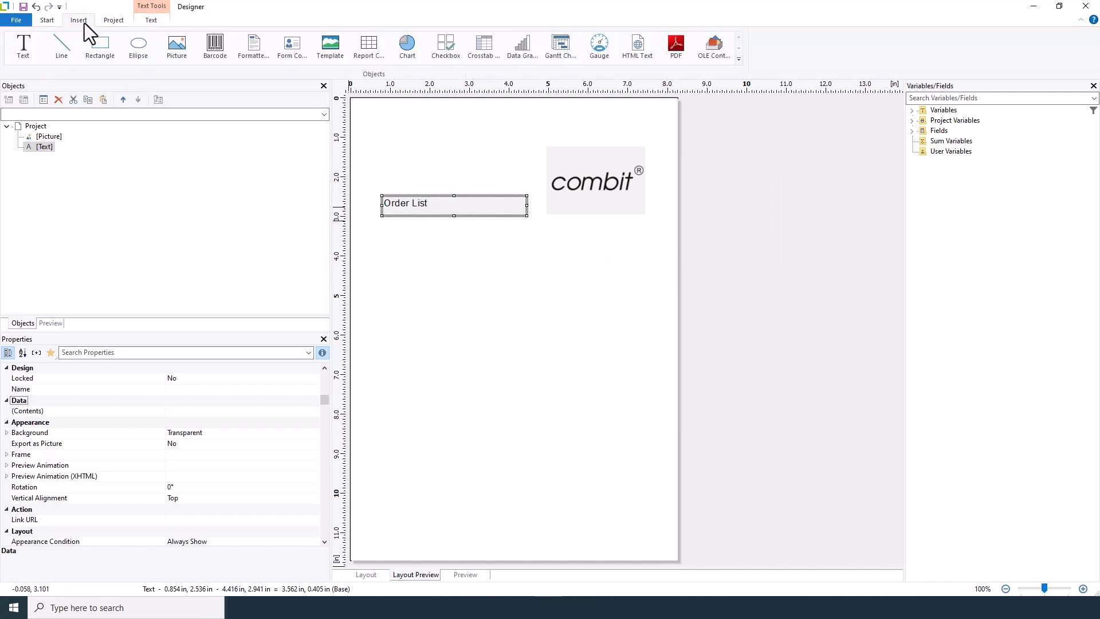
mouse_move(368, 46)
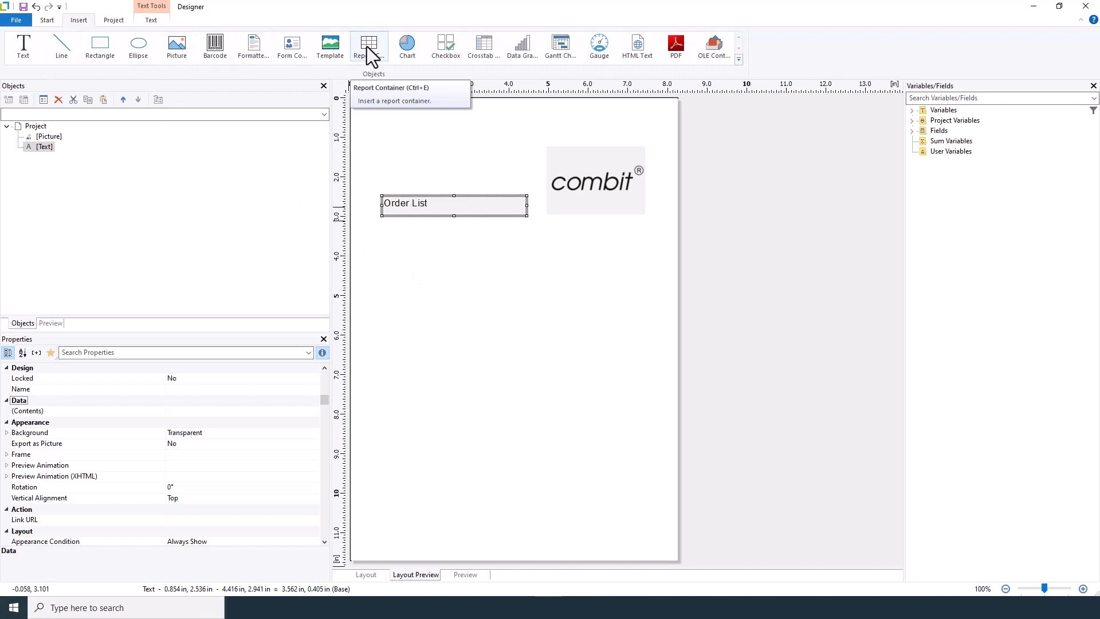
left_click(368, 46)
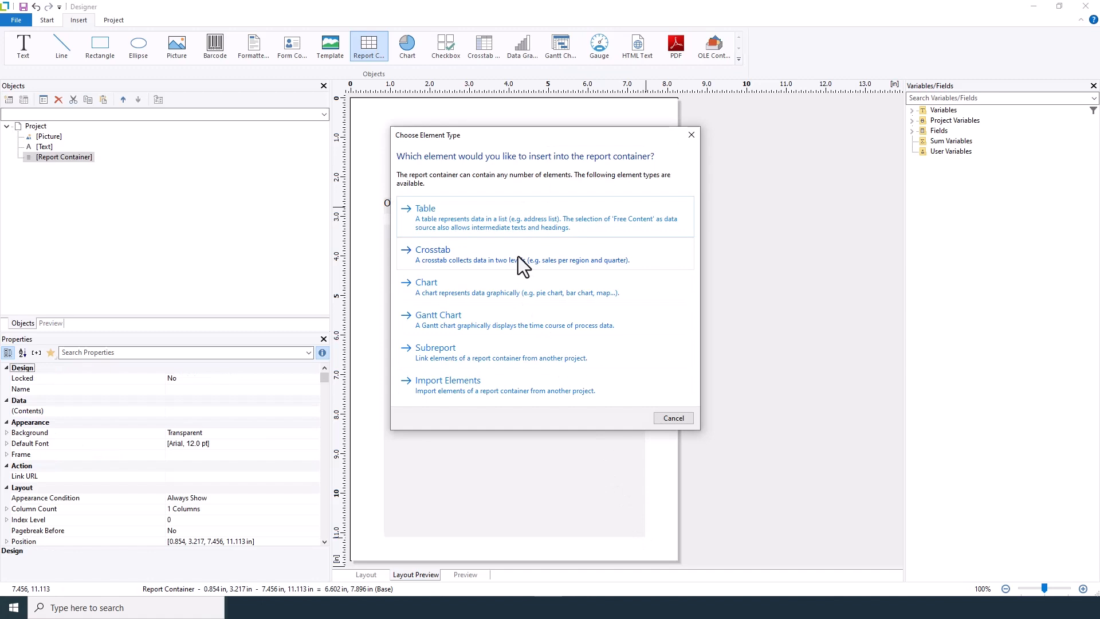
mouse_move(522, 231)
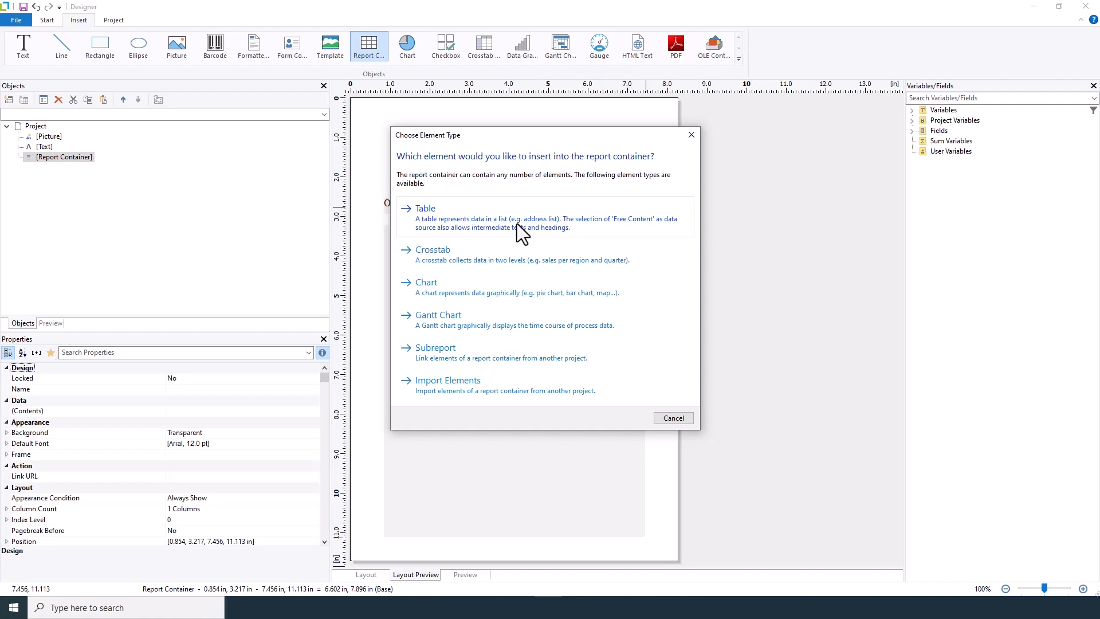
left_click(425, 208)
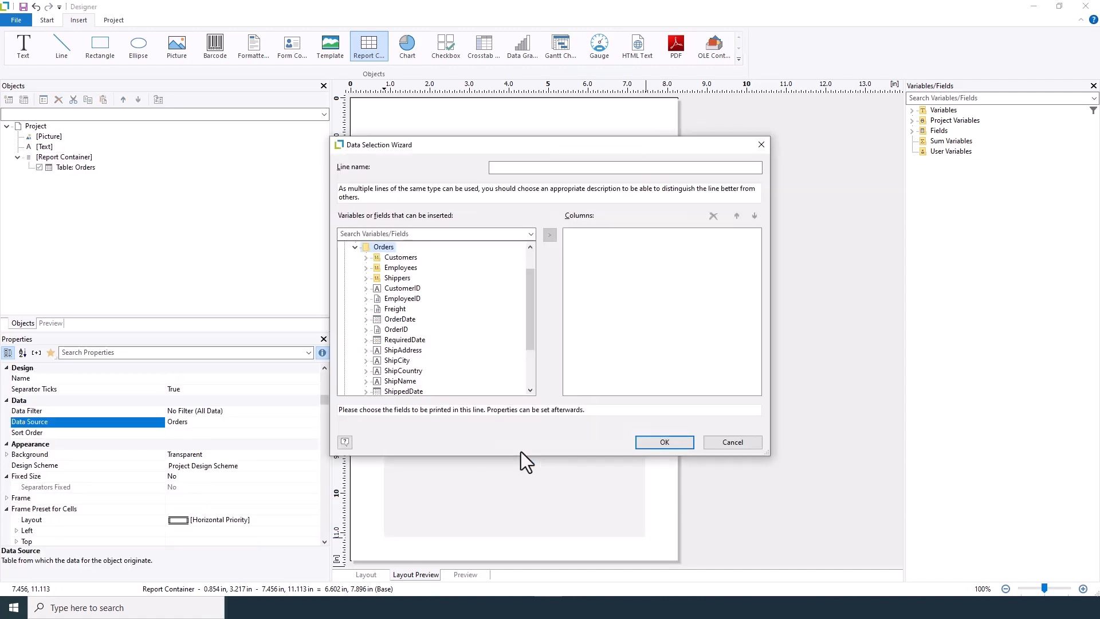
mouse_move(414, 331)
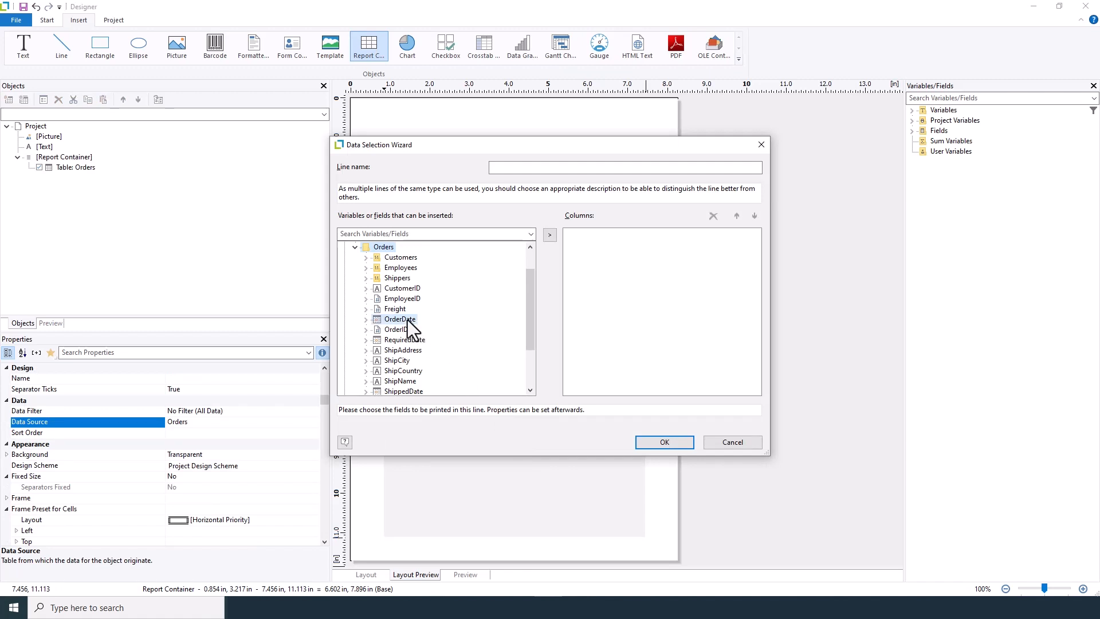
Add OrderDate, CustomerID, ShipAddress, ShipCity and ShipCountry as the table's columns
left_click(402, 288)
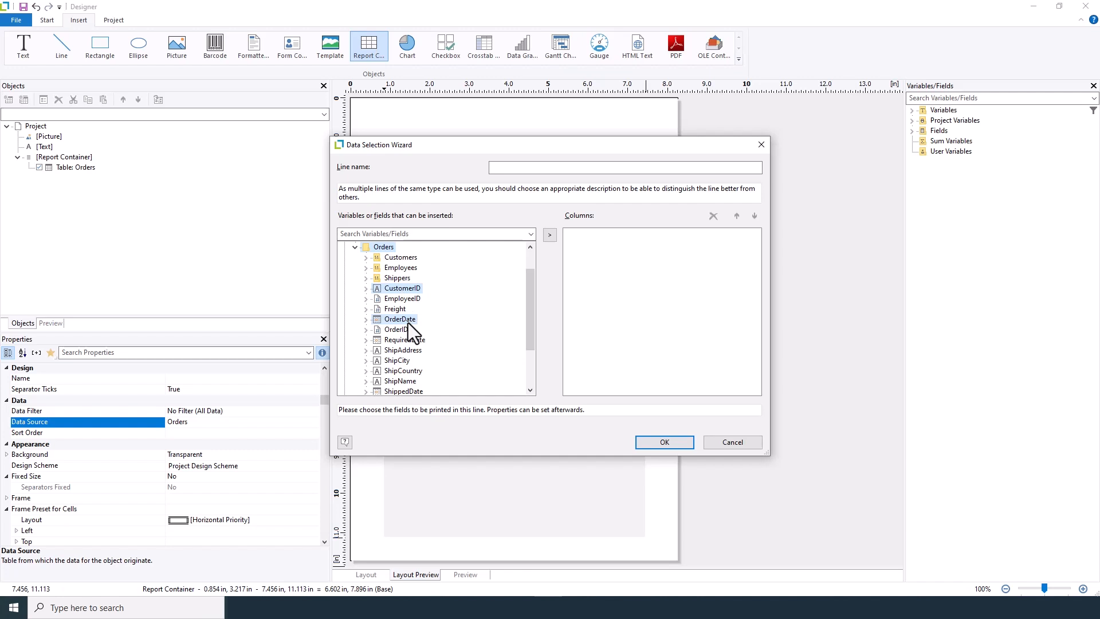
mouse_move(410, 383)
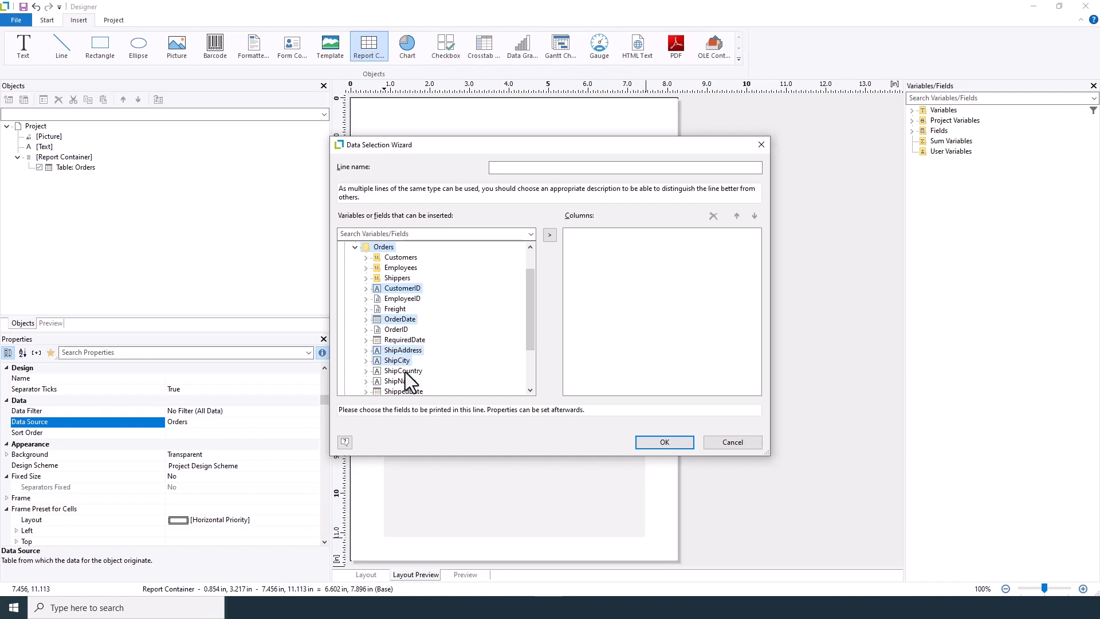
left_click(549, 234)
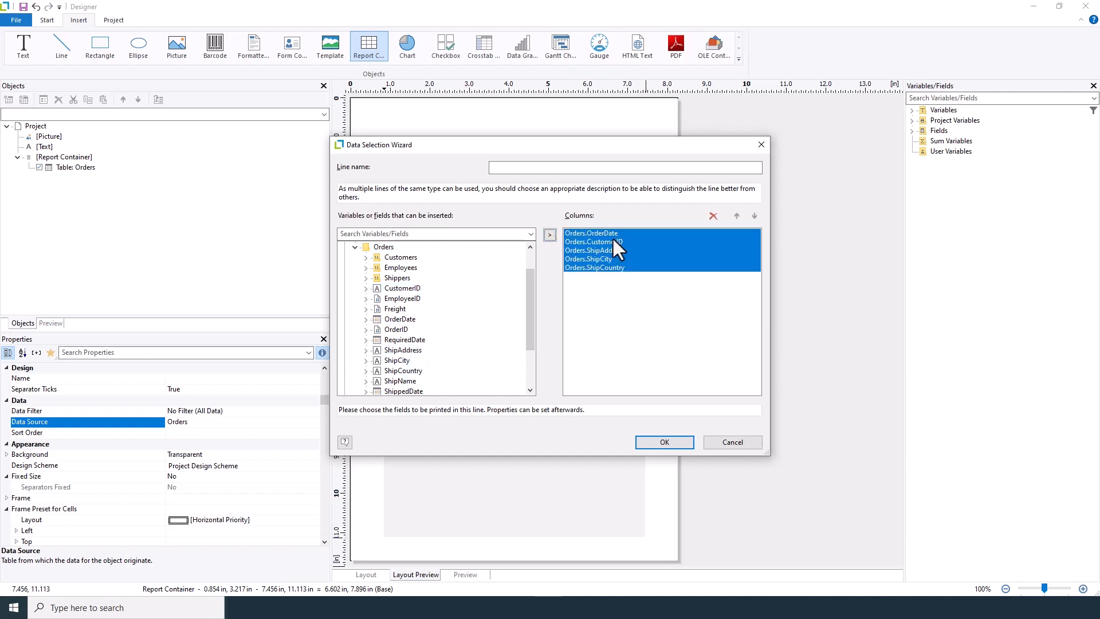
left_click(663, 443)
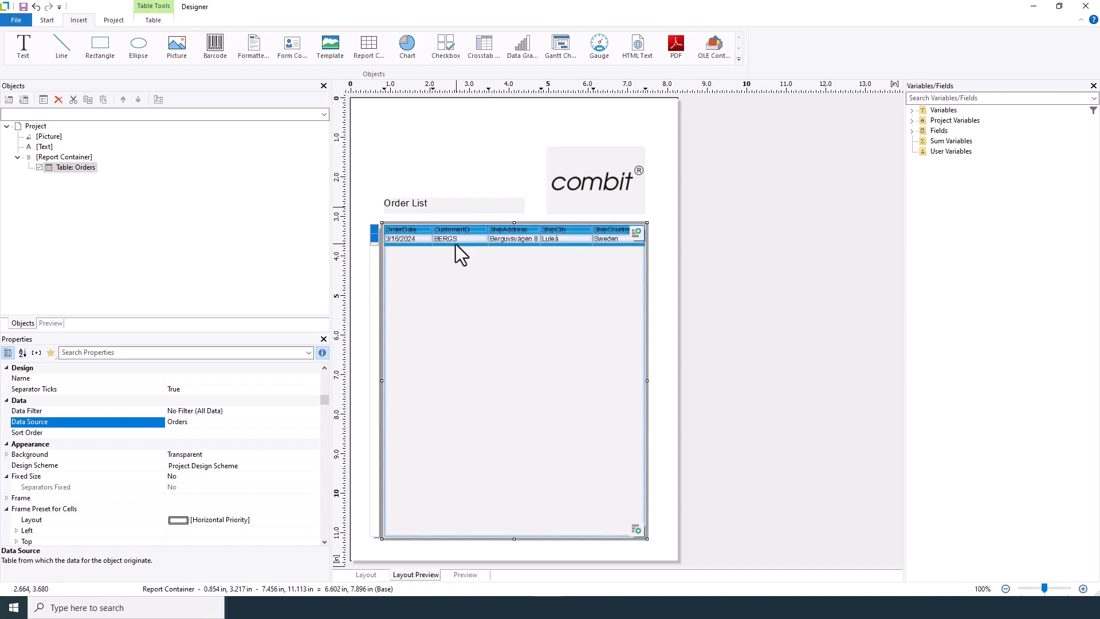
mouse_move(460, 241)
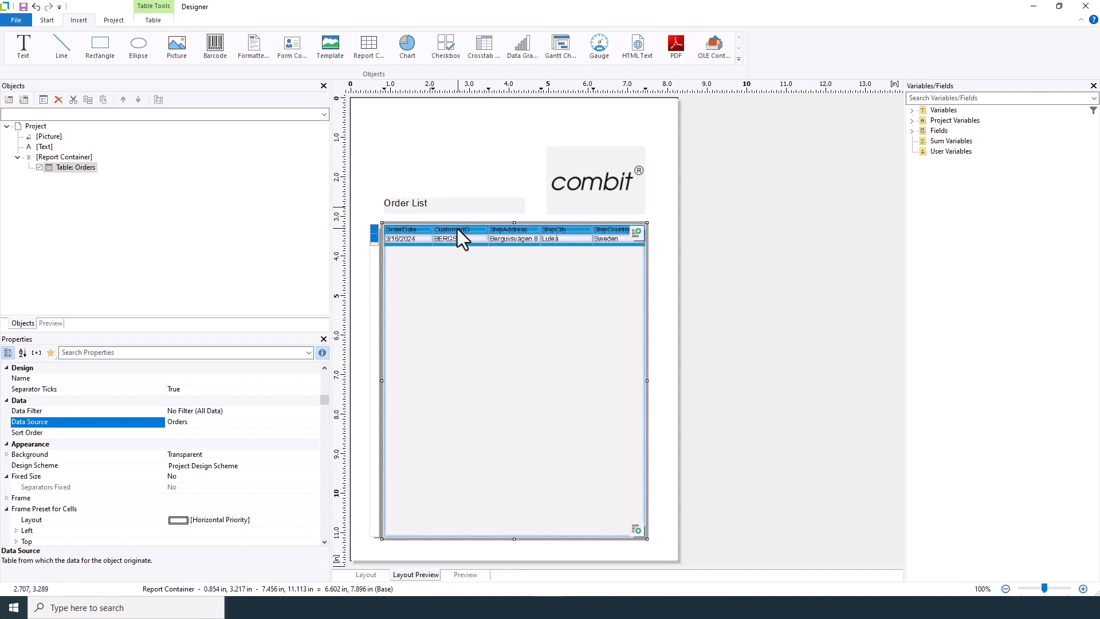
Change the CustomerID column heading to 'Customer', leaving its font unchanged
double_click(456, 229)
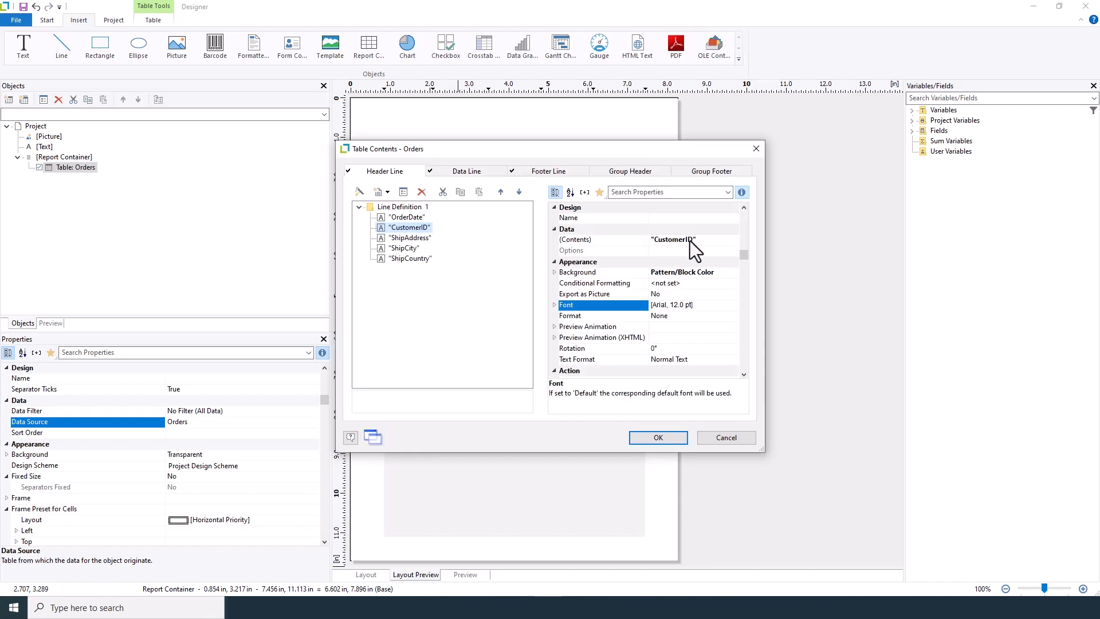
left_click(575, 239)
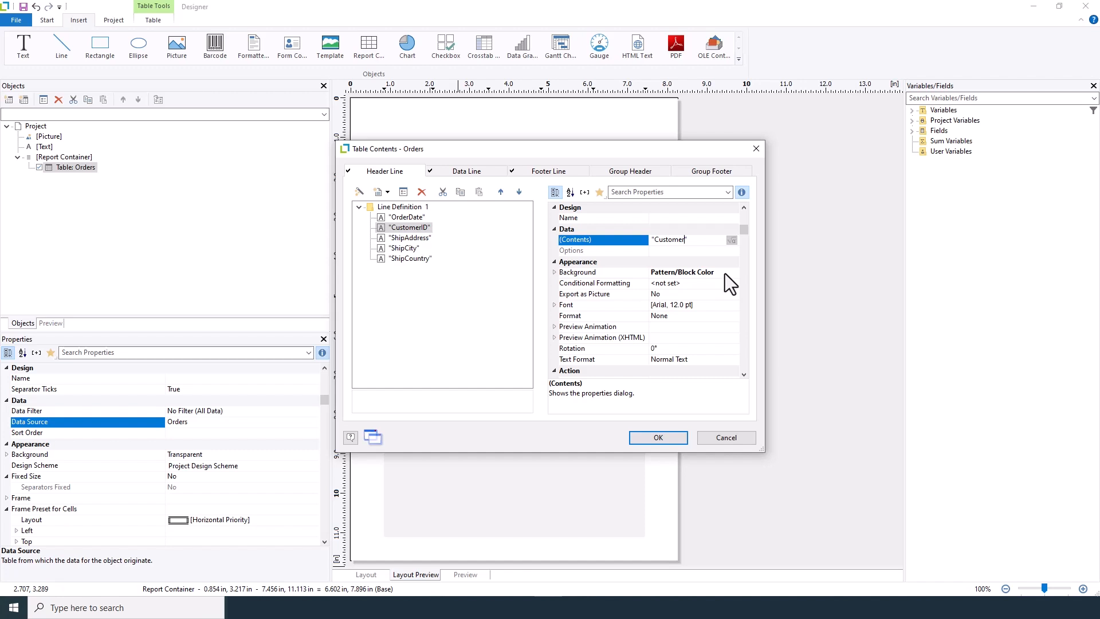
left_click(732, 273)
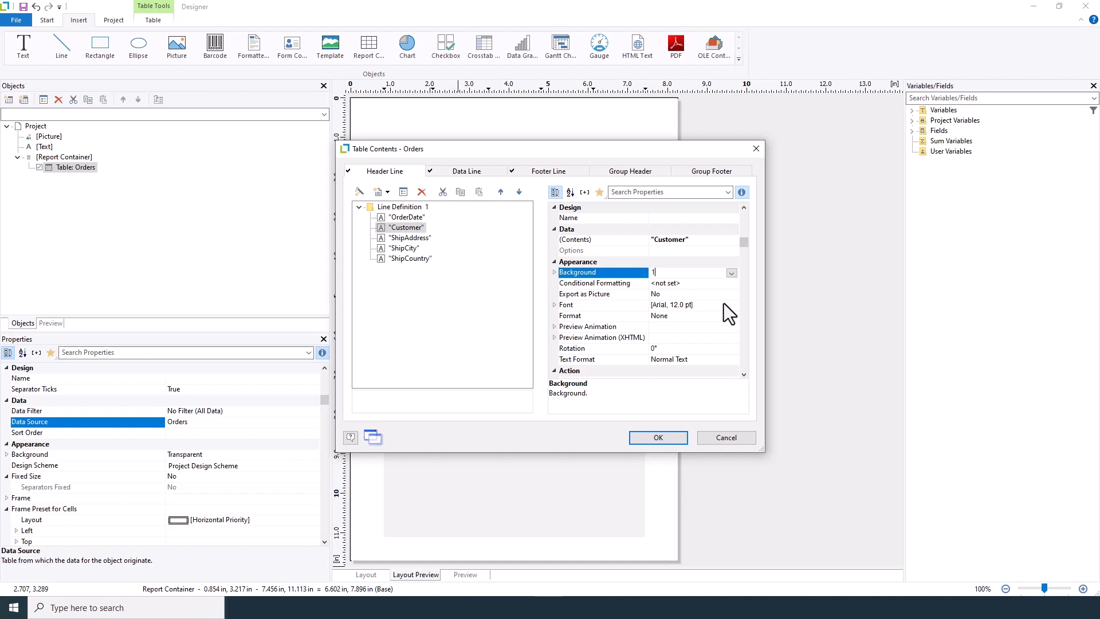
left_click(732, 305)
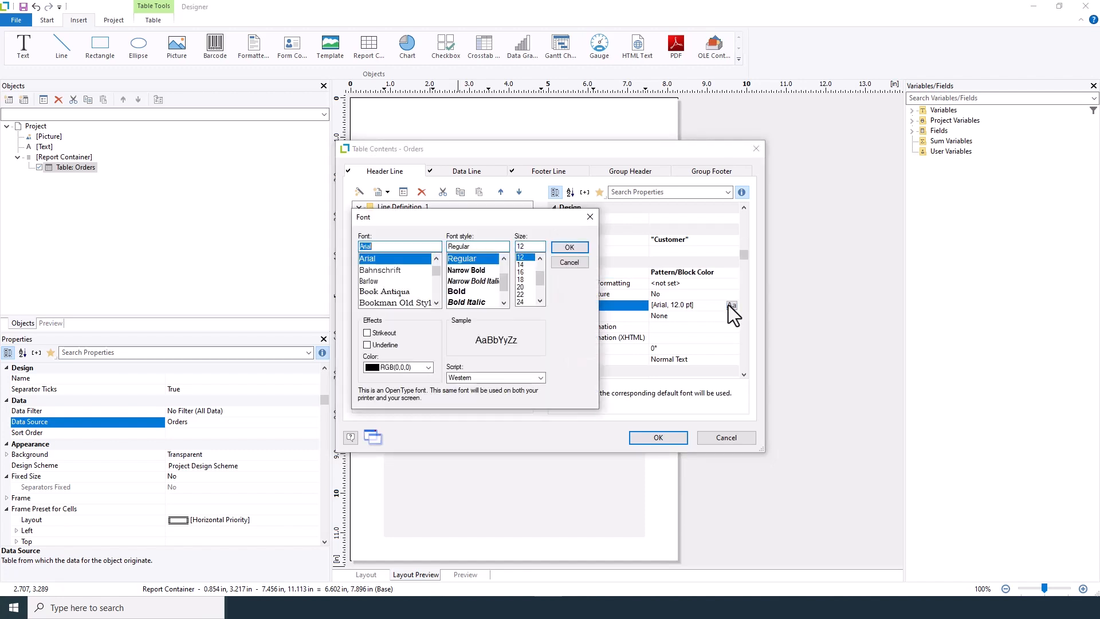
mouse_move(570, 248)
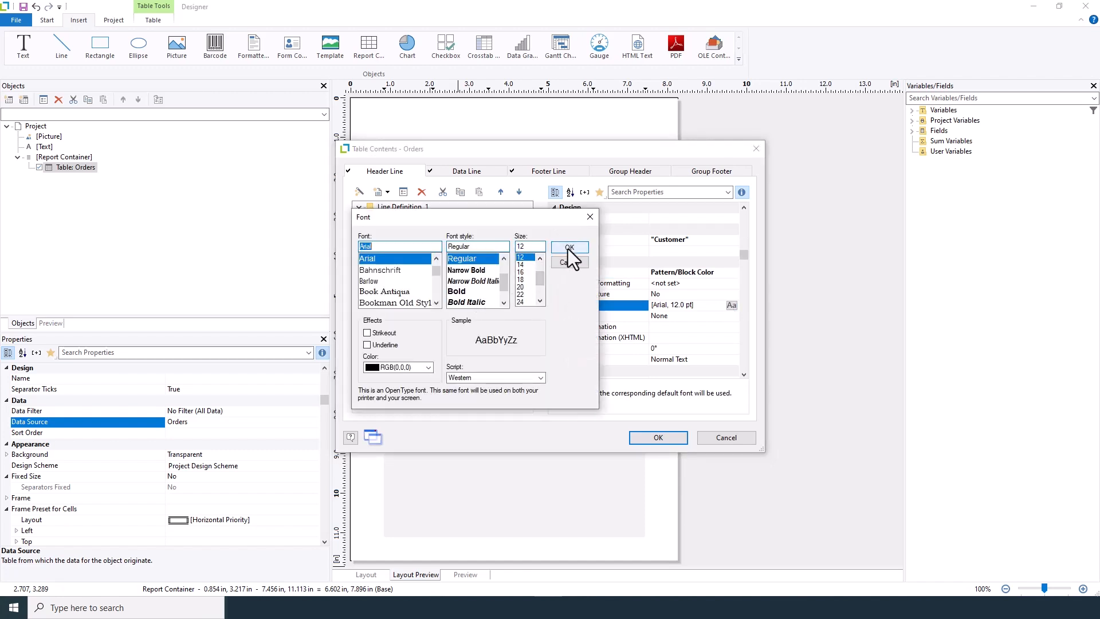
left_click(568, 247)
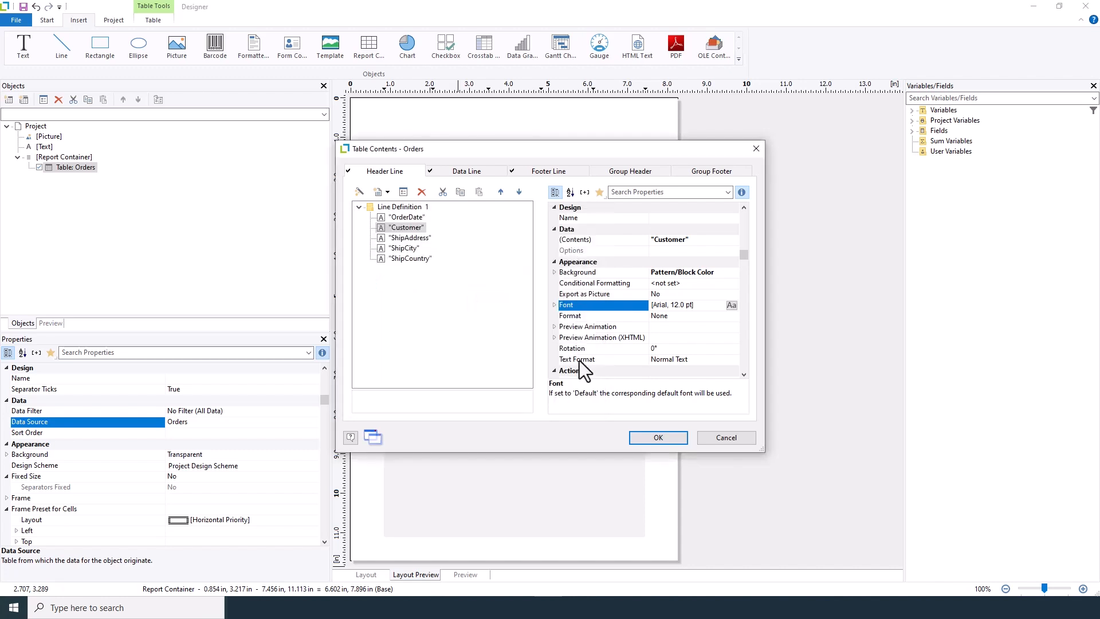
left_click(657, 437)
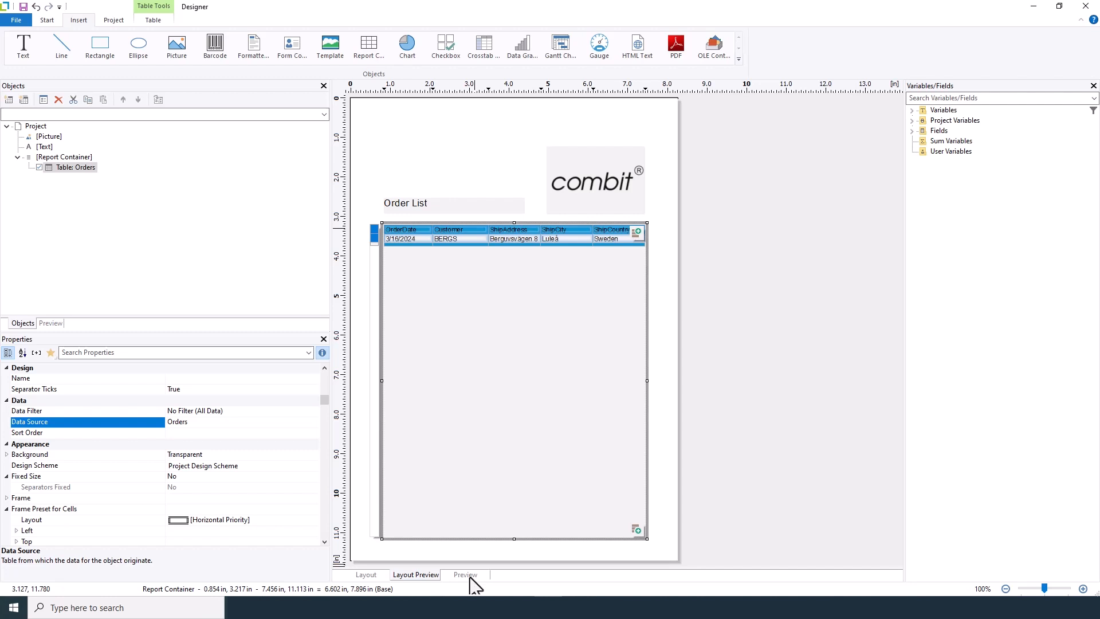
Show the print preview and scroll through both pages of the Order List
left_click(464, 574)
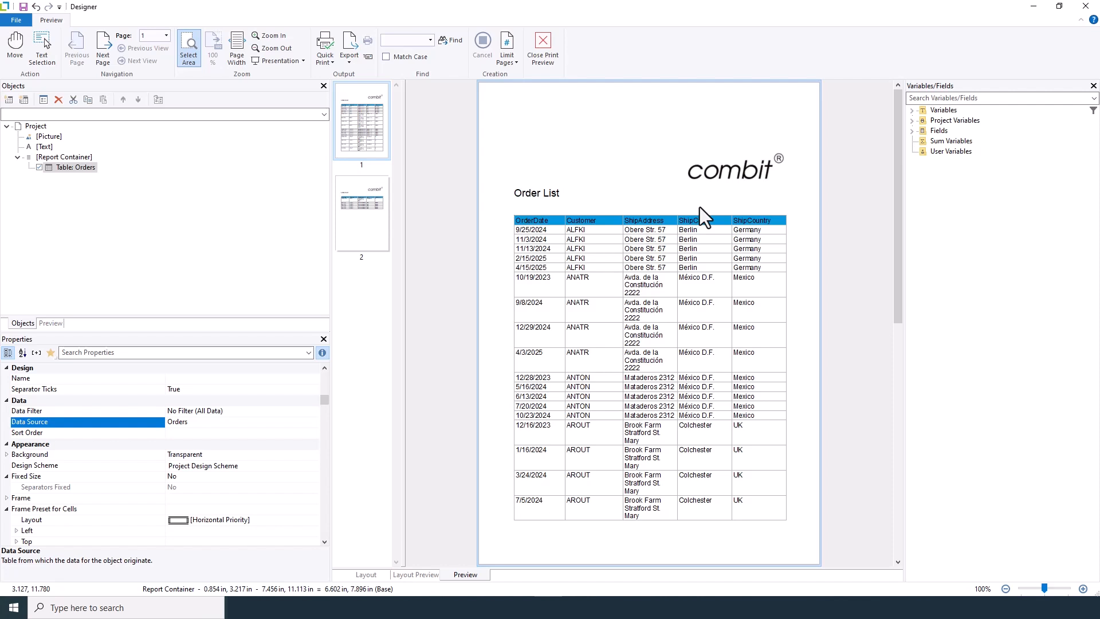
scroll("down", 3)
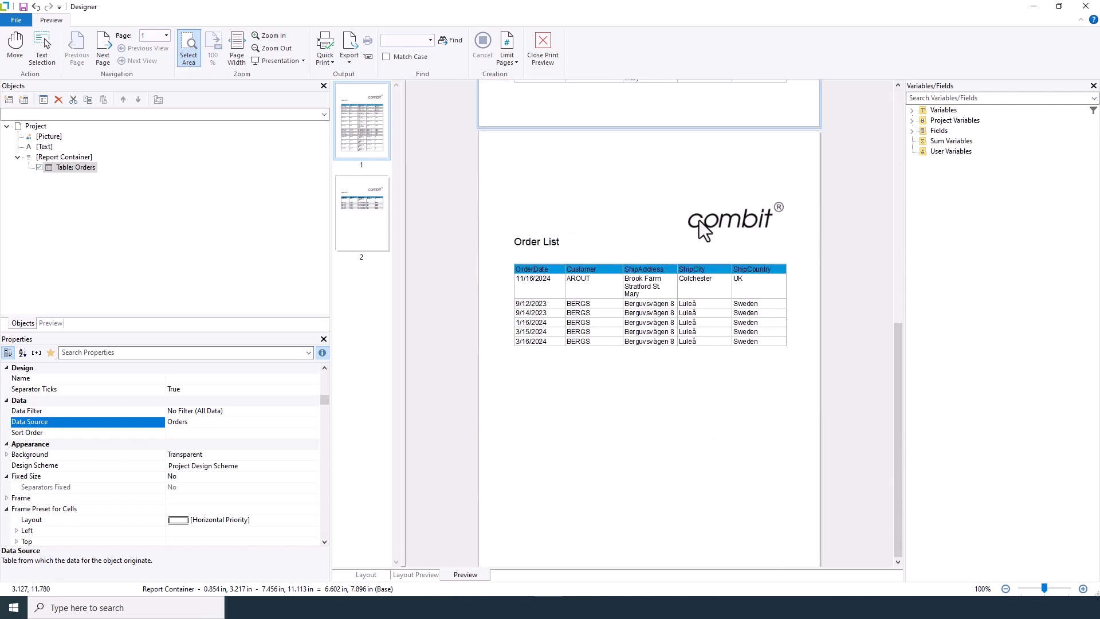
scroll("up", 3)
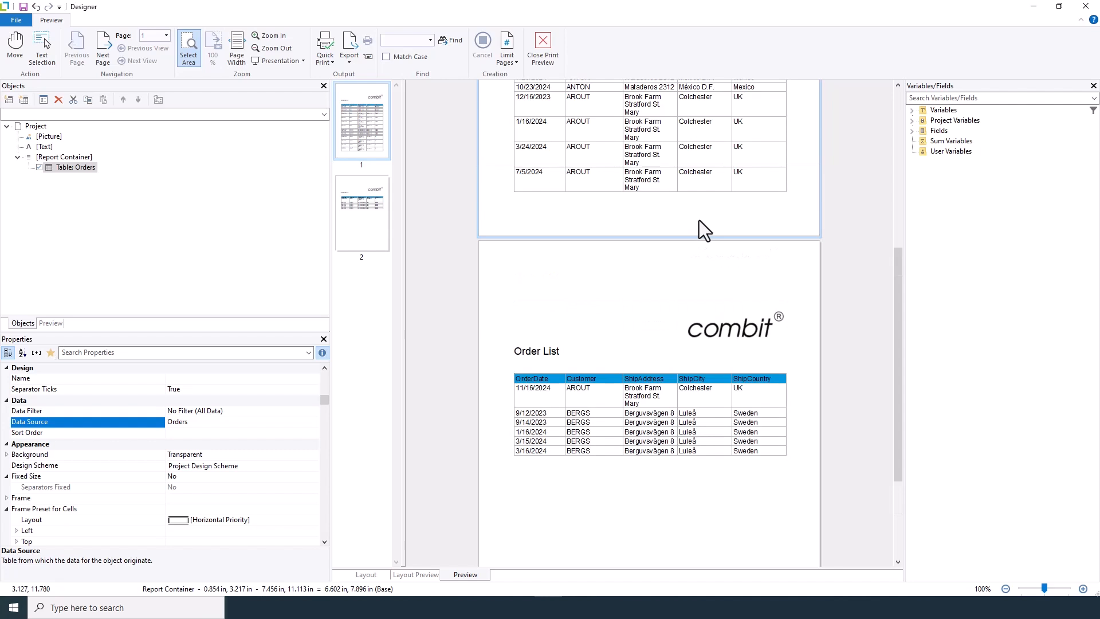
scroll("up", 3)
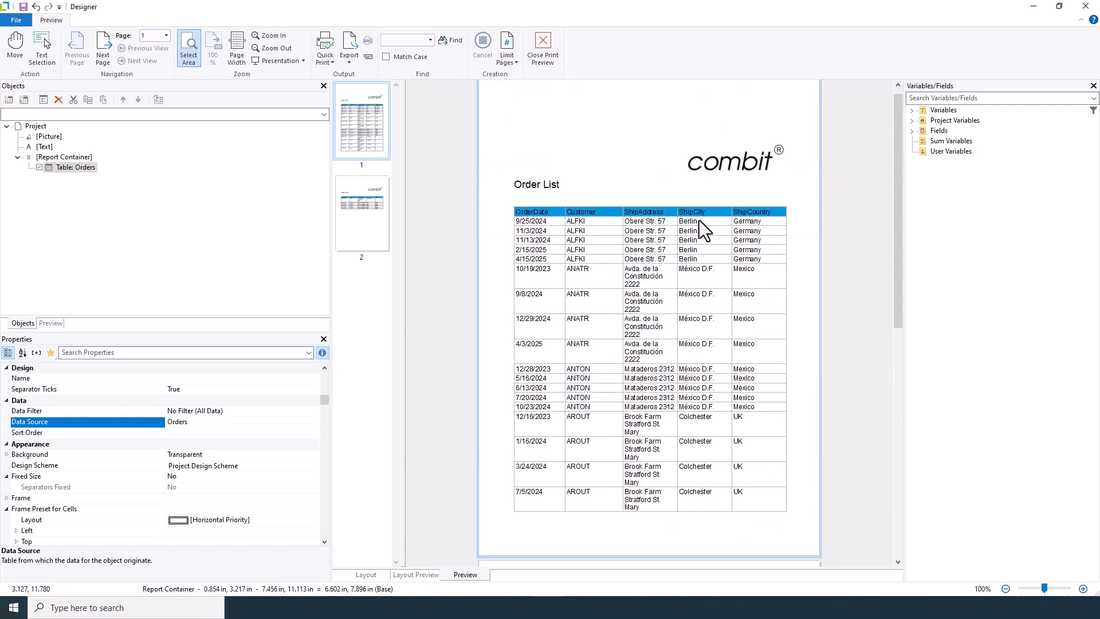